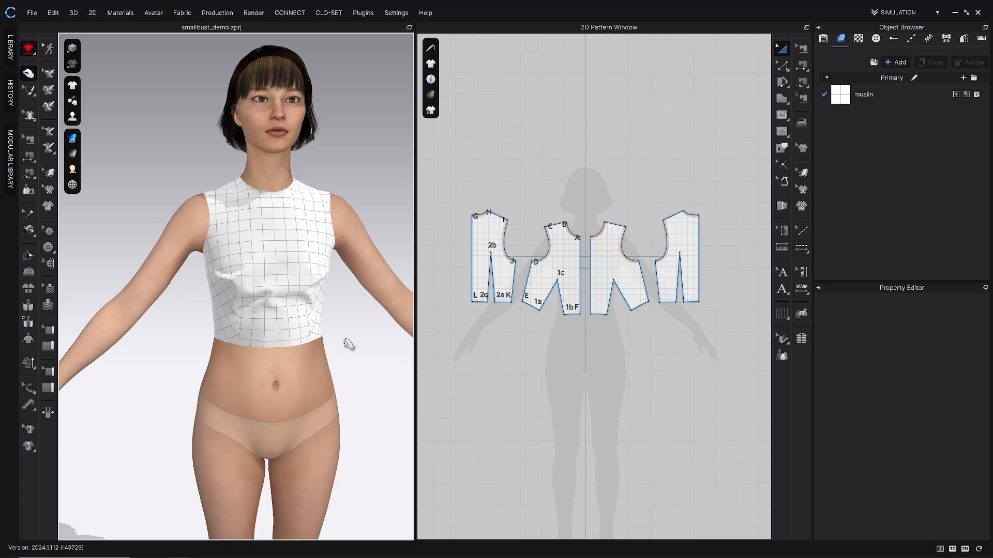
mouse_move(345, 329)
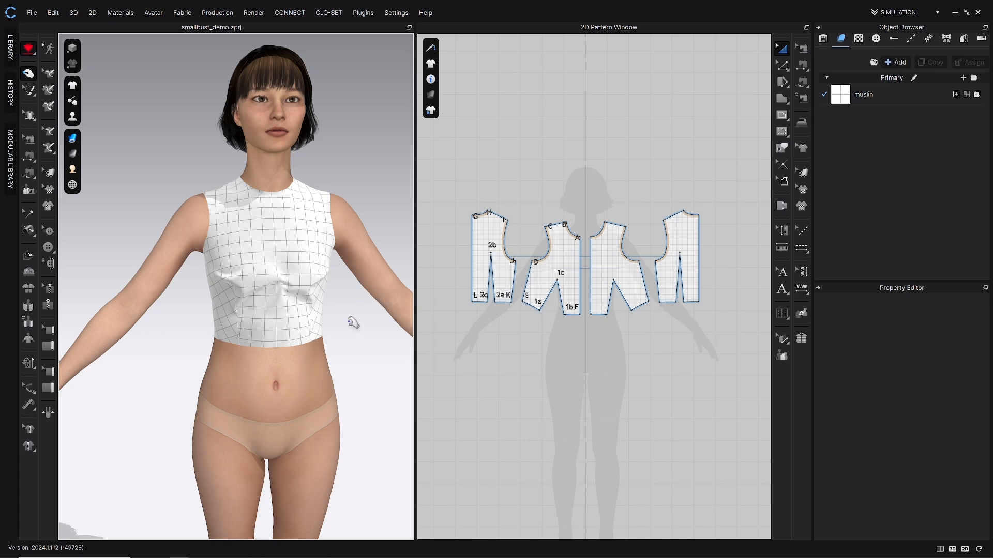
- Turn on the Fit Map view on the draped bodice to check for tight areas
left_click(72, 155)
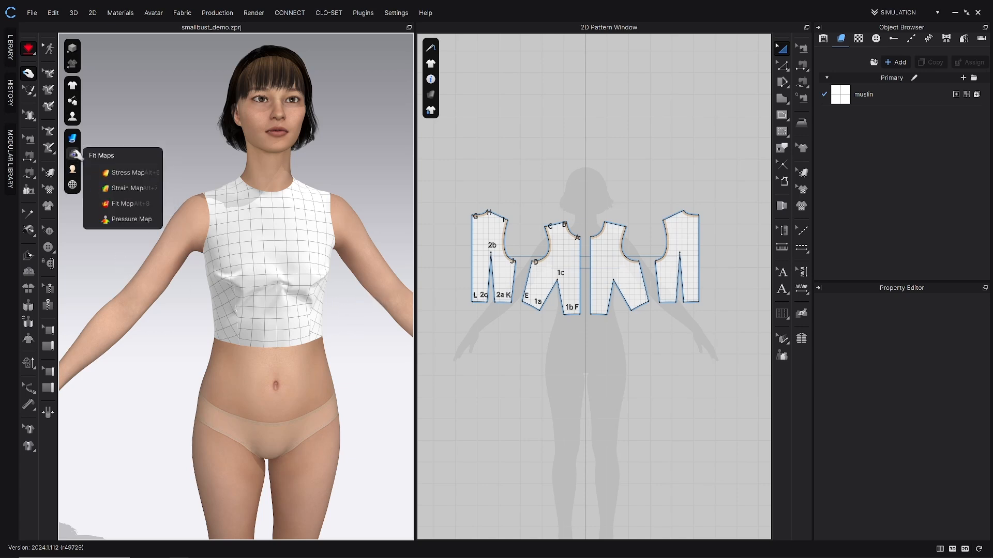
mouse_move(121, 203)
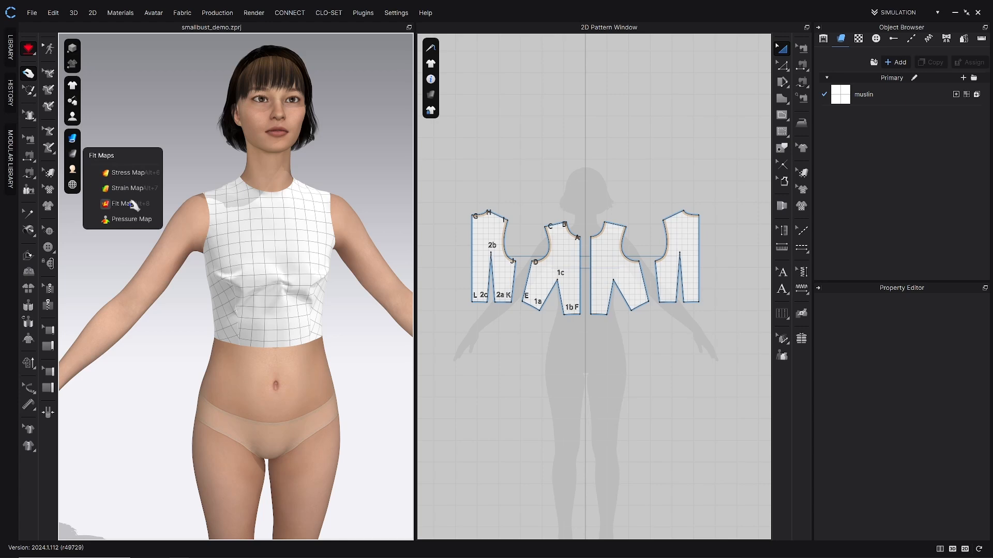
left_click(122, 204)
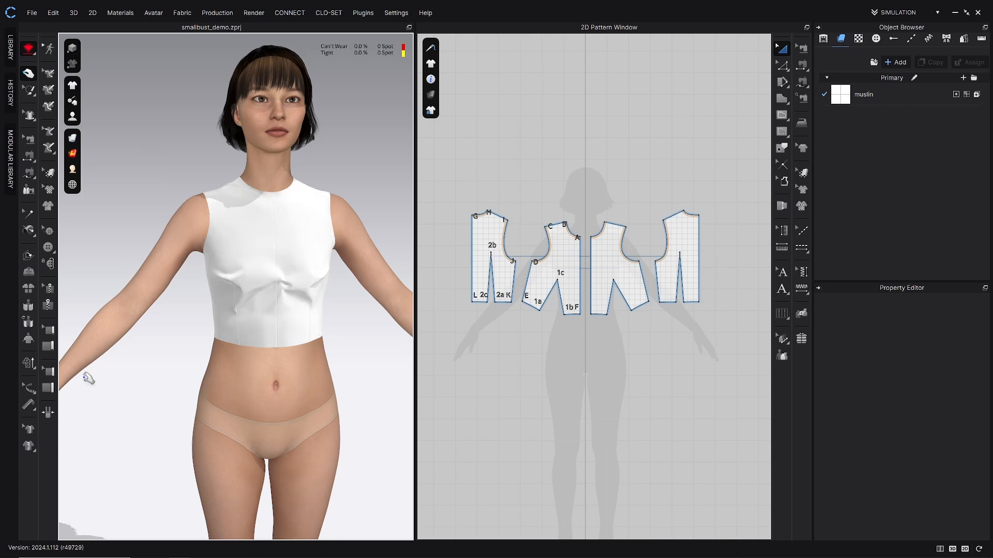
left_click(863, 94)
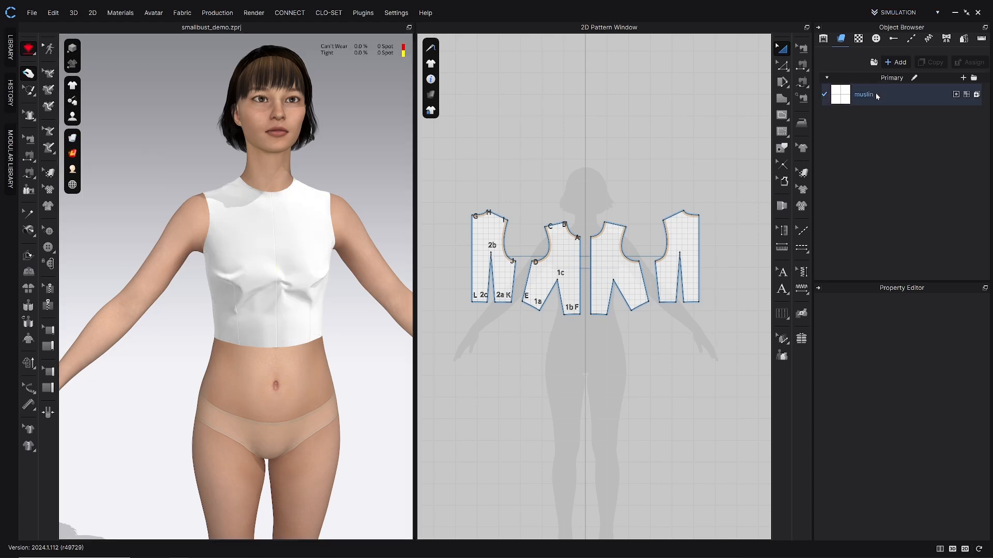
- Review the muslin fabric's Property Editor and restore the bodice's textured gridded display
left_click(863, 94)
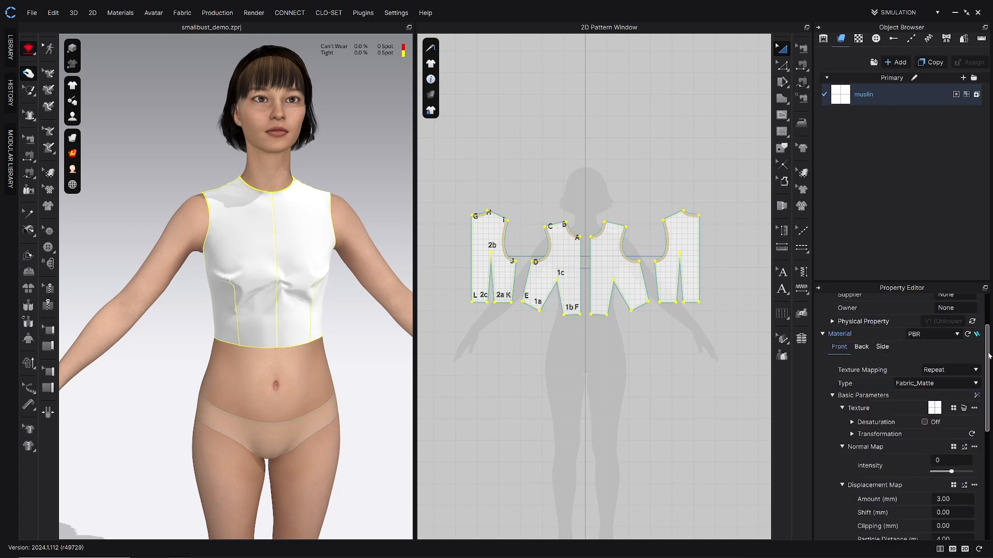
scroll("down", 3)
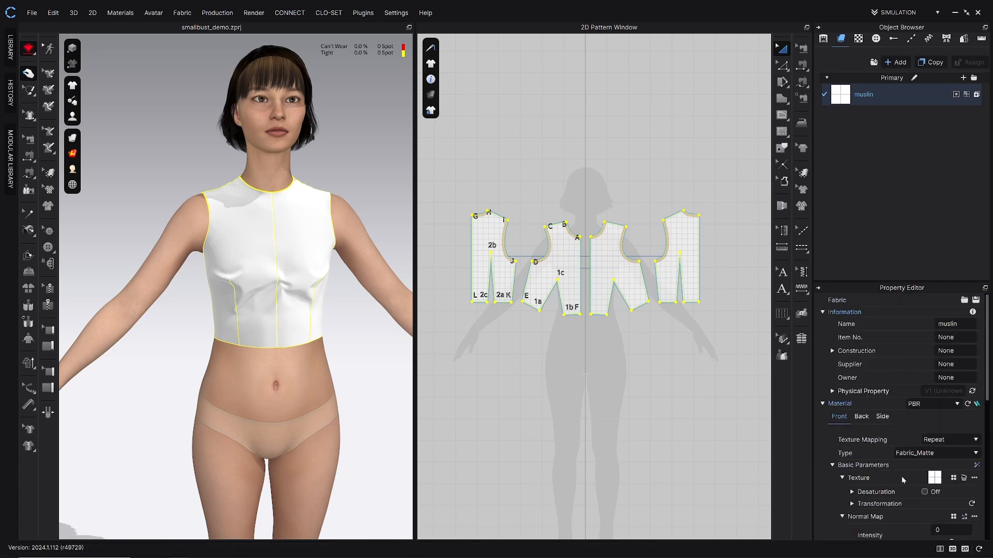
mouse_move(96, 139)
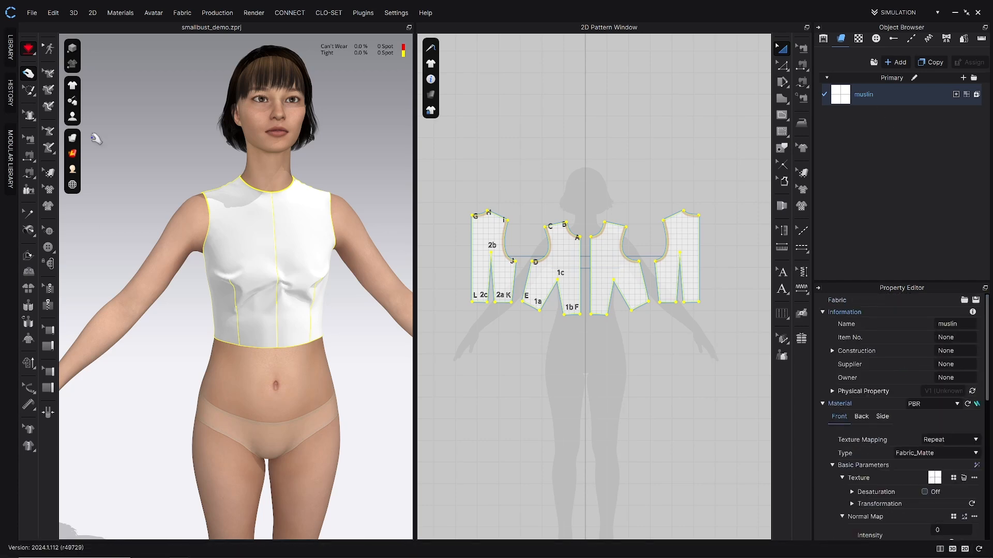
left_click(72, 138)
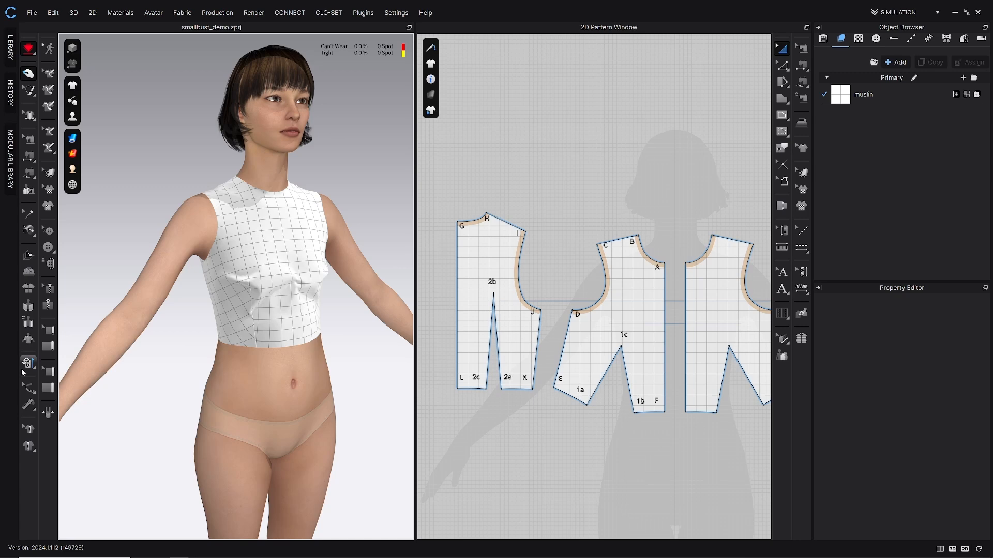
mouse_move(27, 364)
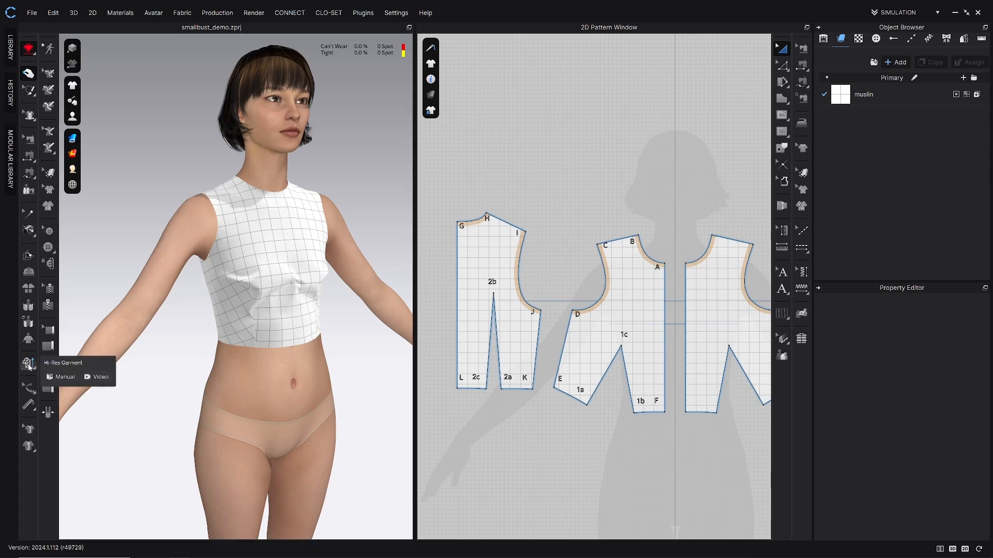
mouse_move(59, 369)
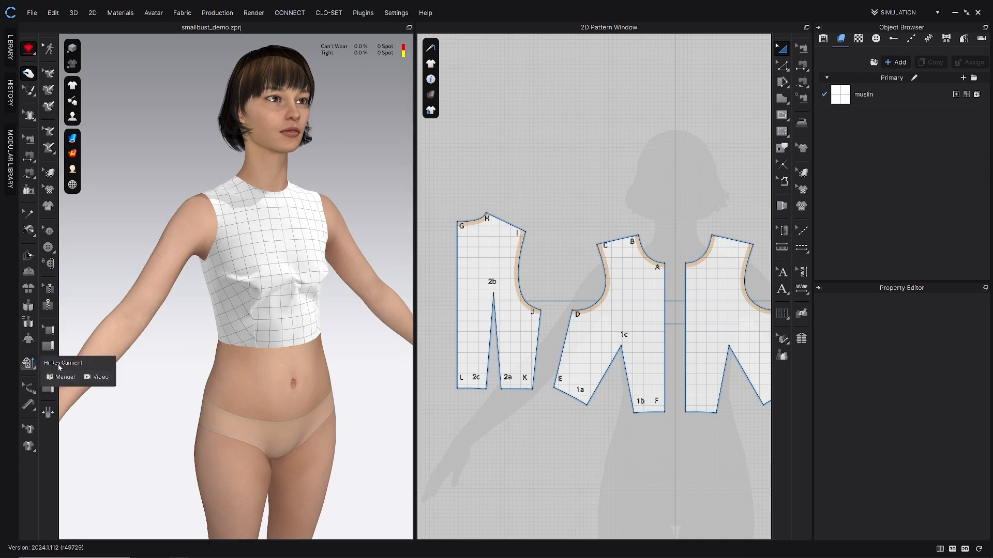
- Apply Hi-Res Garment settings to the bodice with 10 mm particle distance
left_click(29, 363)
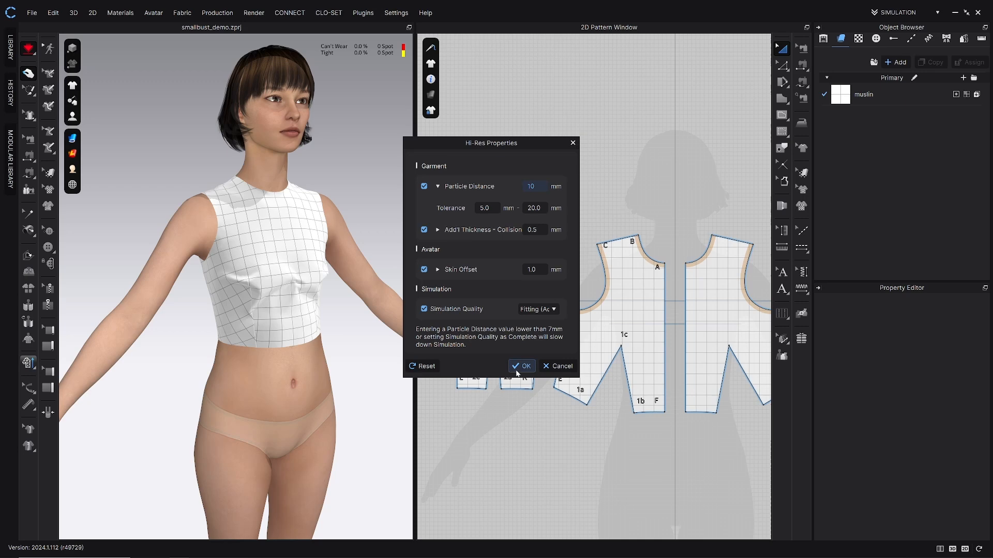
left_click(521, 366)
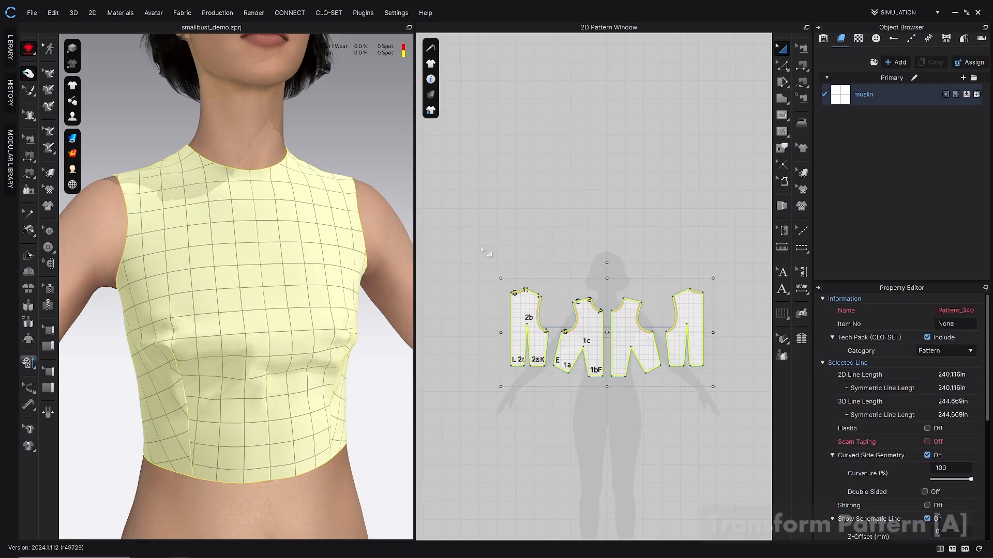
mouse_move(782, 48)
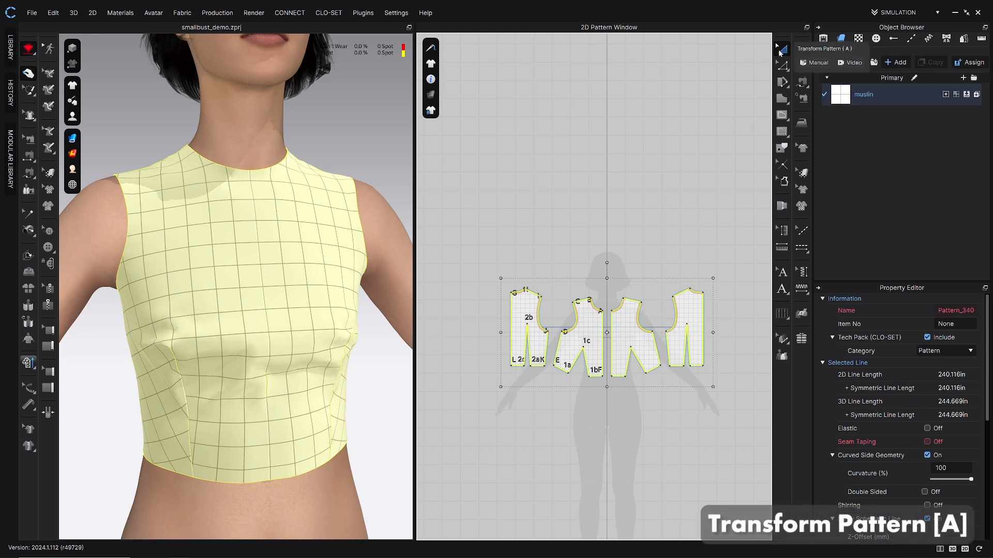
mouse_move(575, 230)
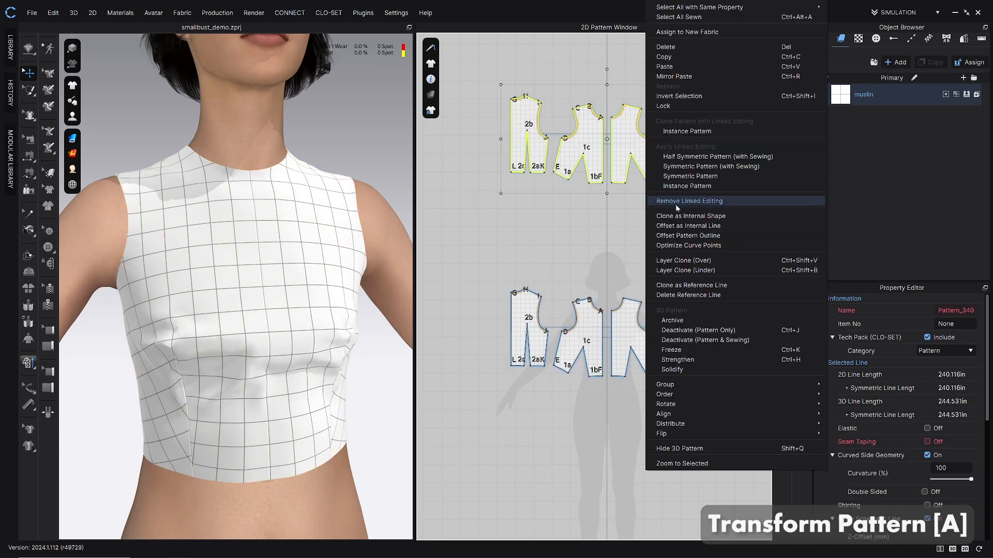
- Remove Linked Editing from the bodice pattern halves and clear the selection
left_click(689, 201)
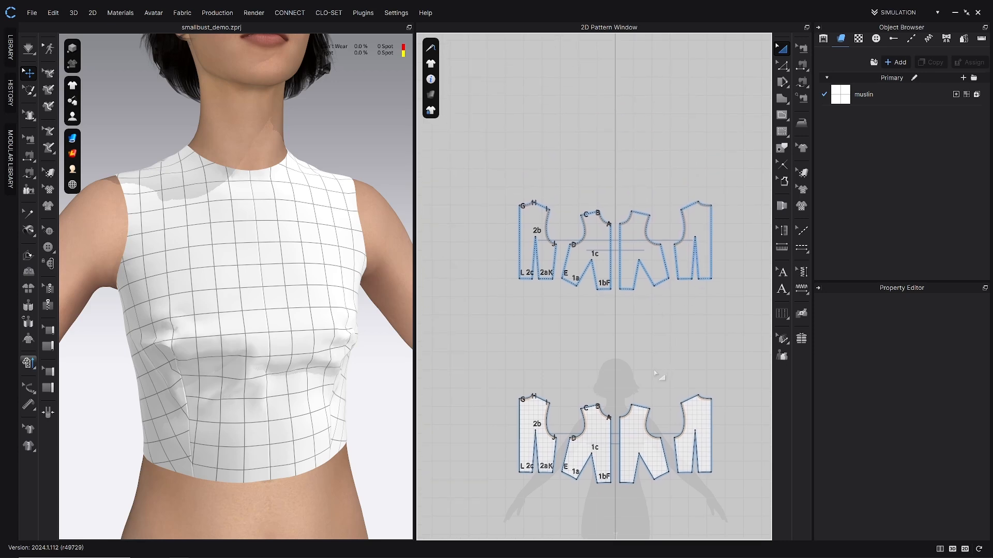
left_click(576, 247)
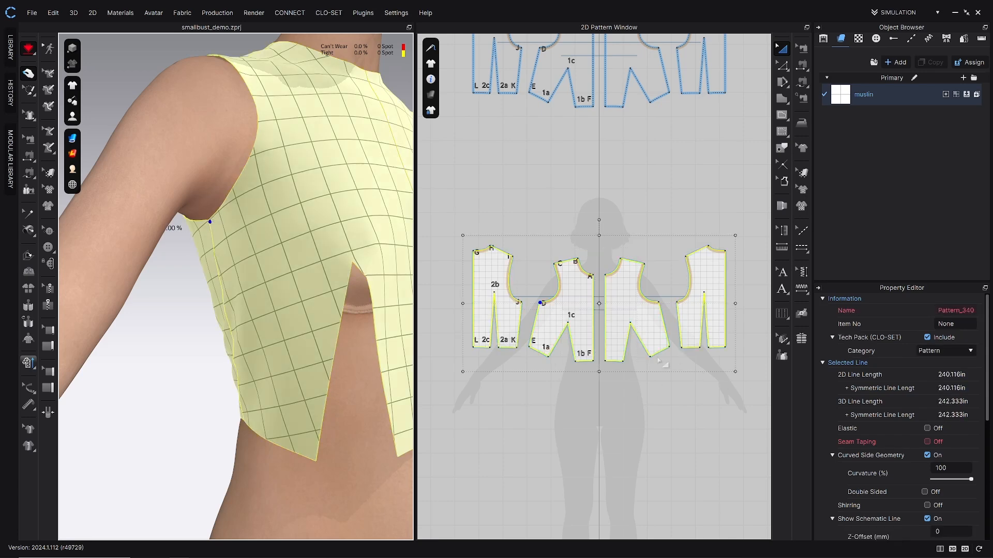
mouse_move(581, 324)
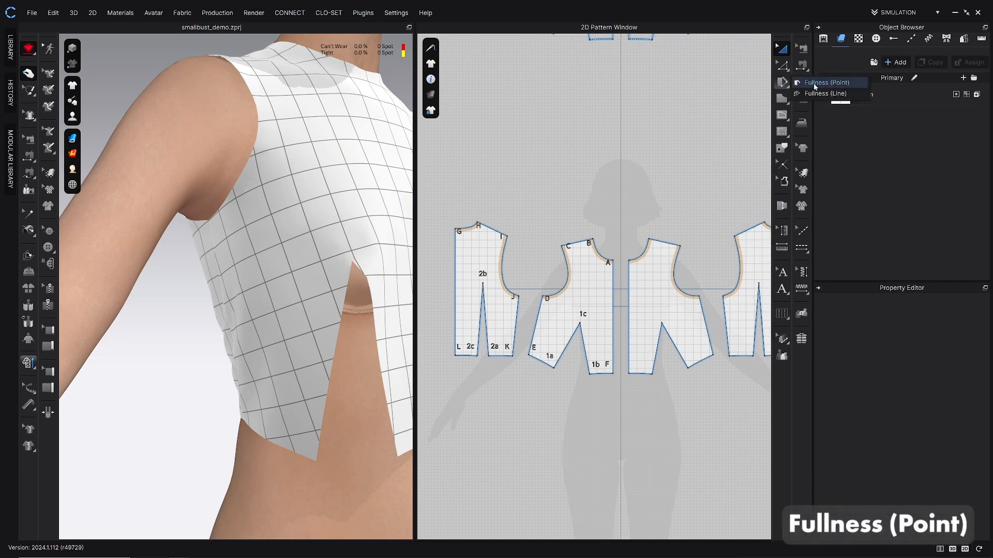
- Slash the front bodice at point D and rotate the side section with a -2 inch spread
left_click(831, 82)
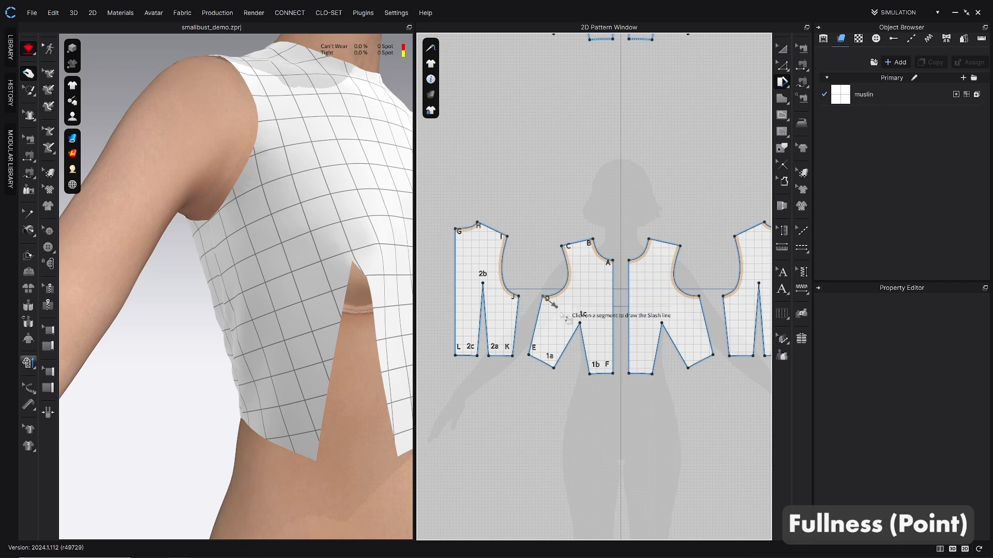
left_click(546, 299)
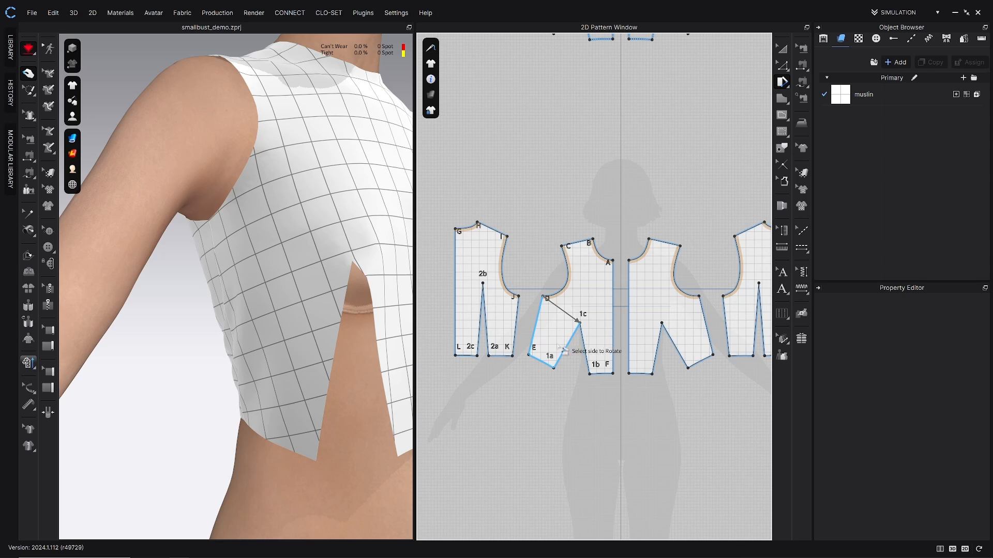
mouse_move(560, 345)
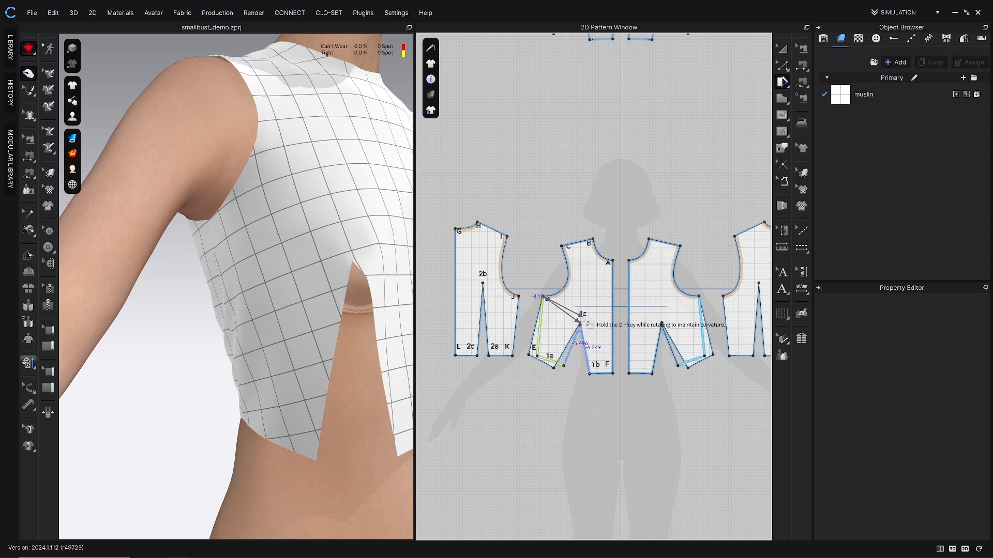
left_click_drag(551, 301, 538, 298)
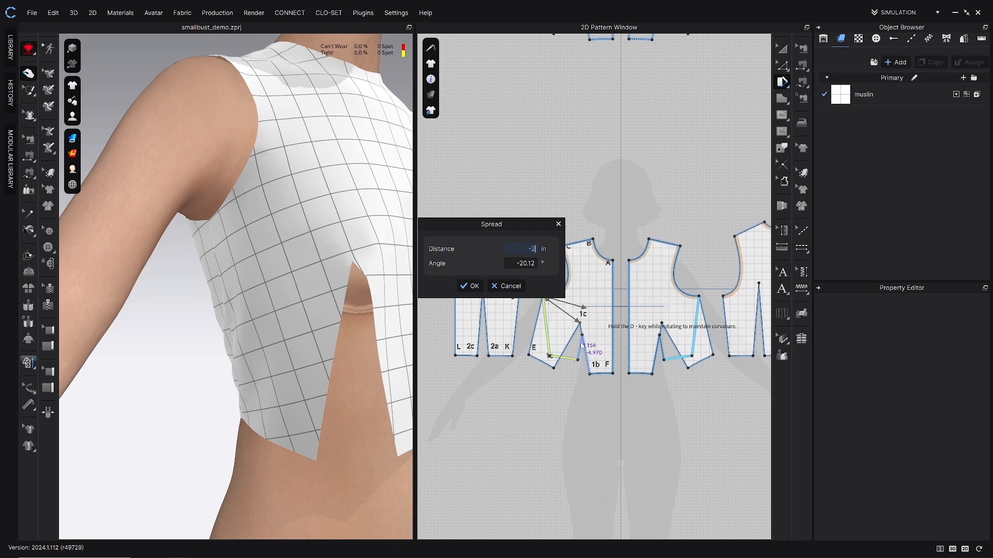
left_click_drag(491, 223, 505, 180)
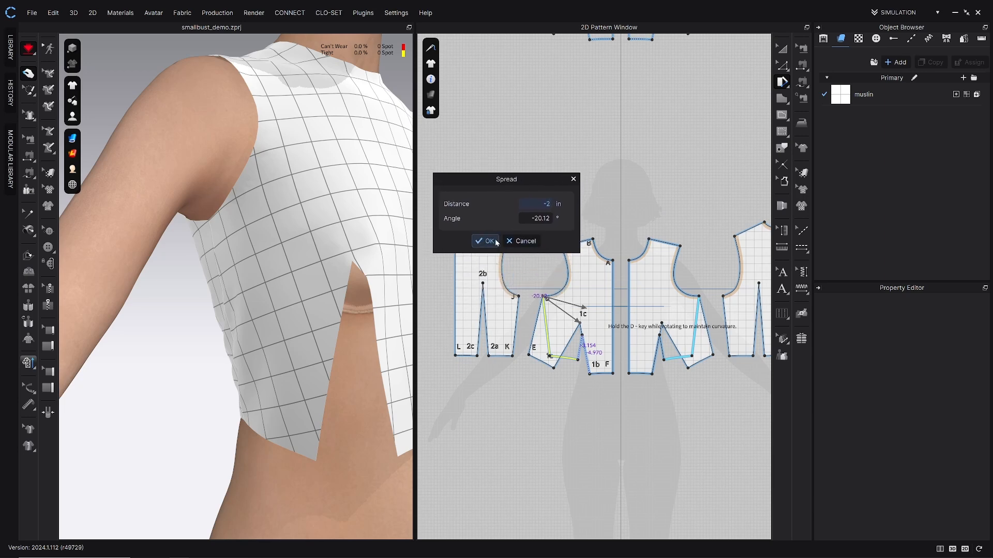
left_click(486, 240)
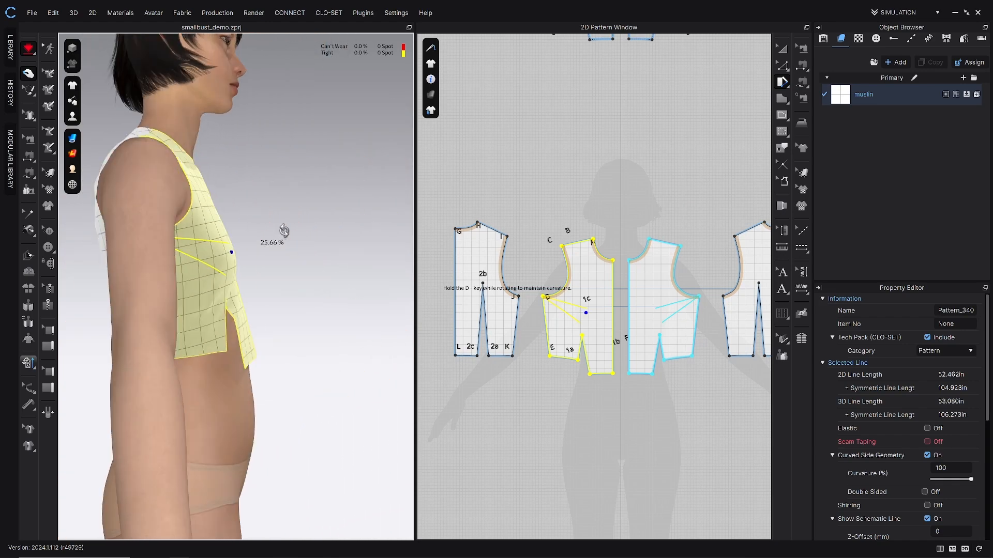
- Orbit to a front view and drag the dart point toward the bust apex
left_click_drag(284, 240, 159, 253)
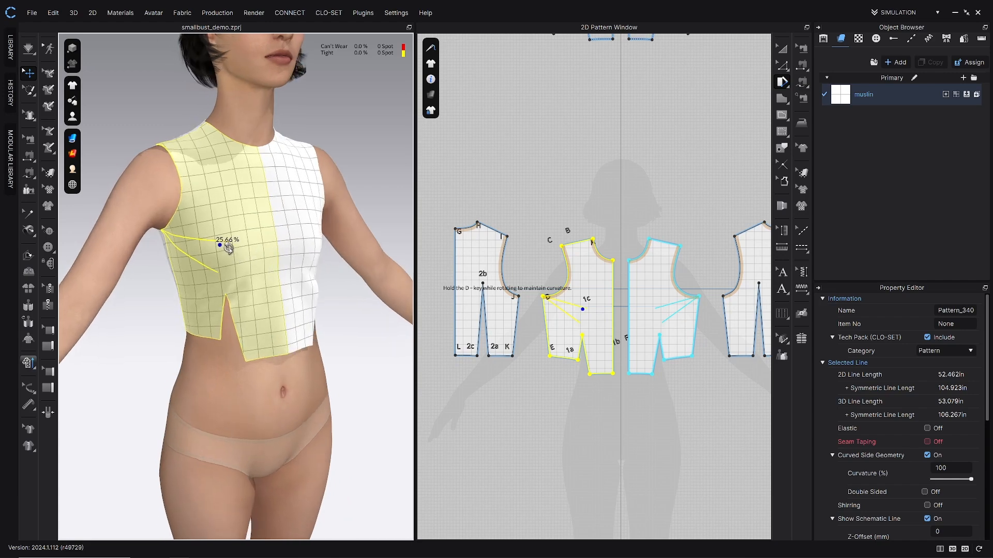
left_click_drag(227, 248, 319, 264)
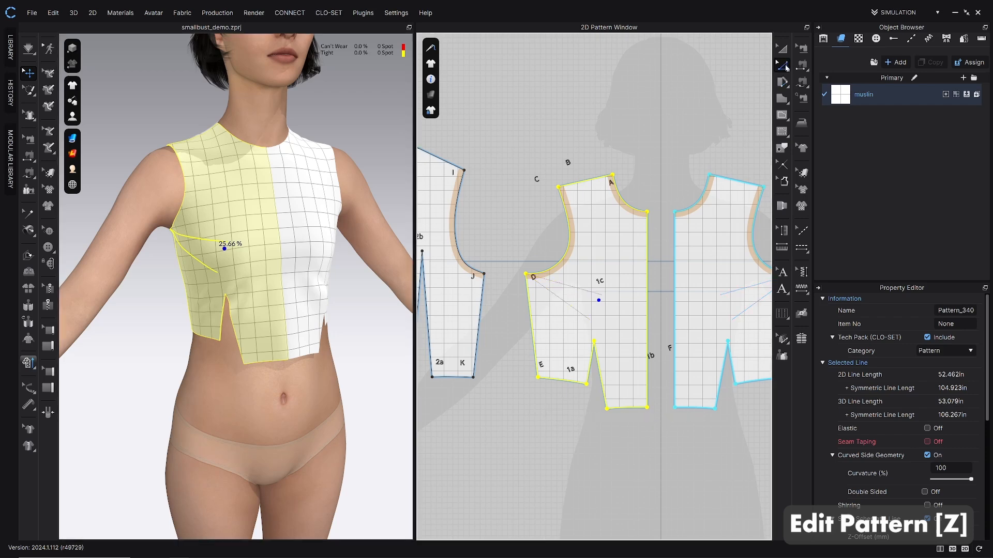
mouse_move(548, 475)
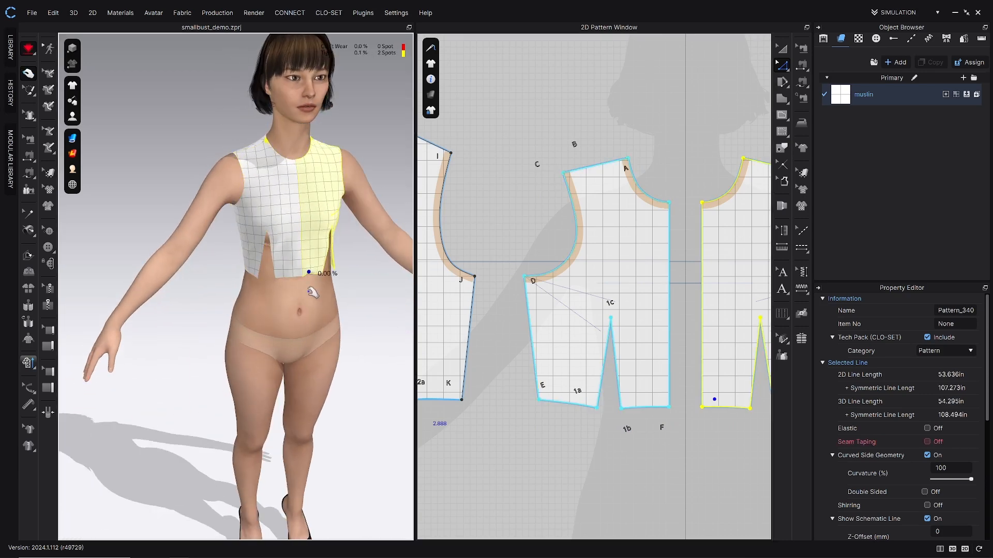
- Switch to Segment Sewing with the N shortcut
key("n")
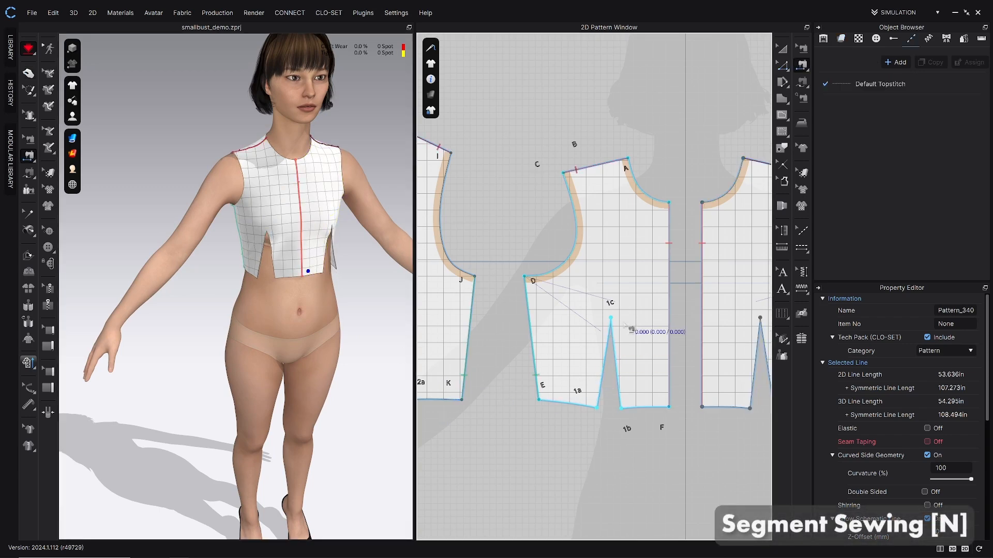